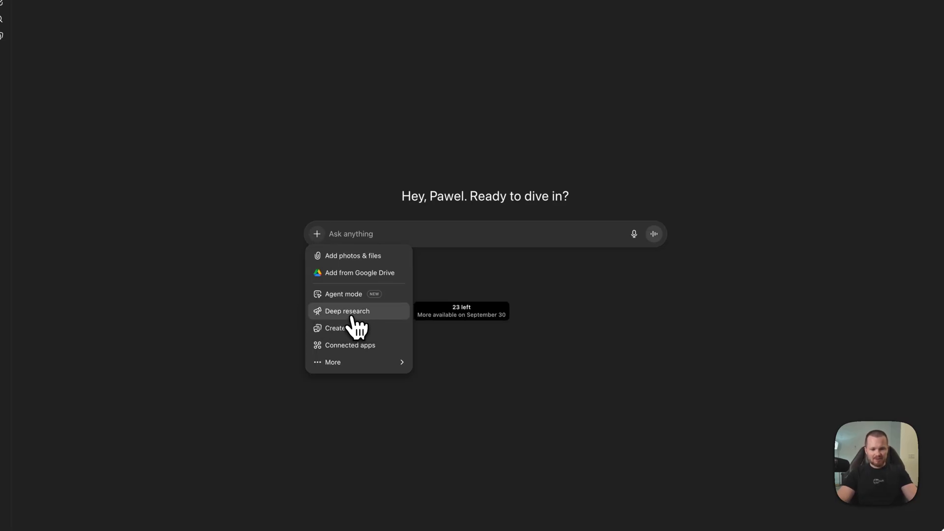
Switch the new chat to Deep research and pick HubSpot from the connector list
click(350, 345)
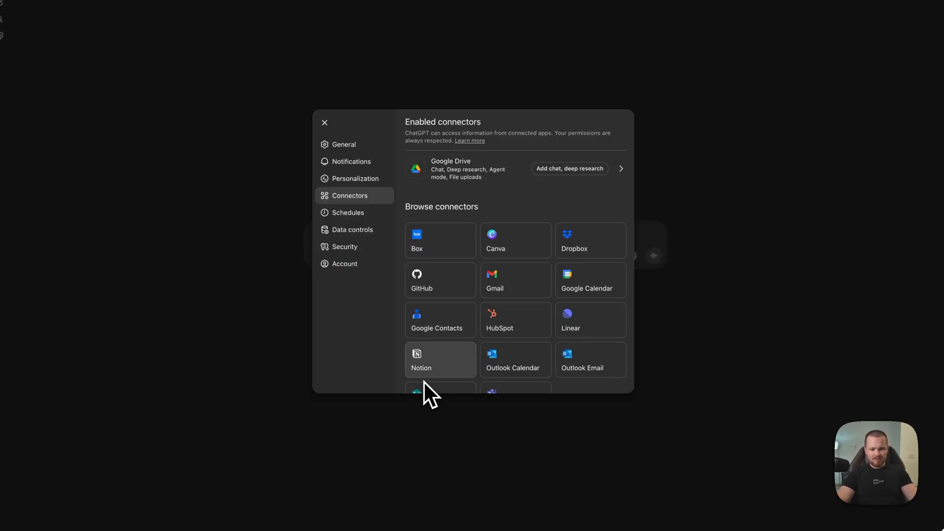
click(515, 320)
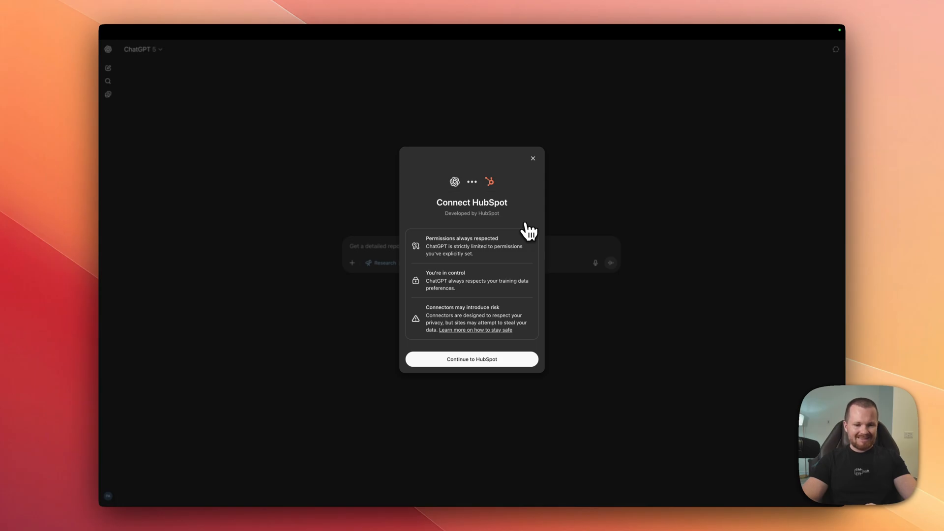
Continue from the Connect HubSpot dialog to HubSpot's authorization page
click(471, 359)
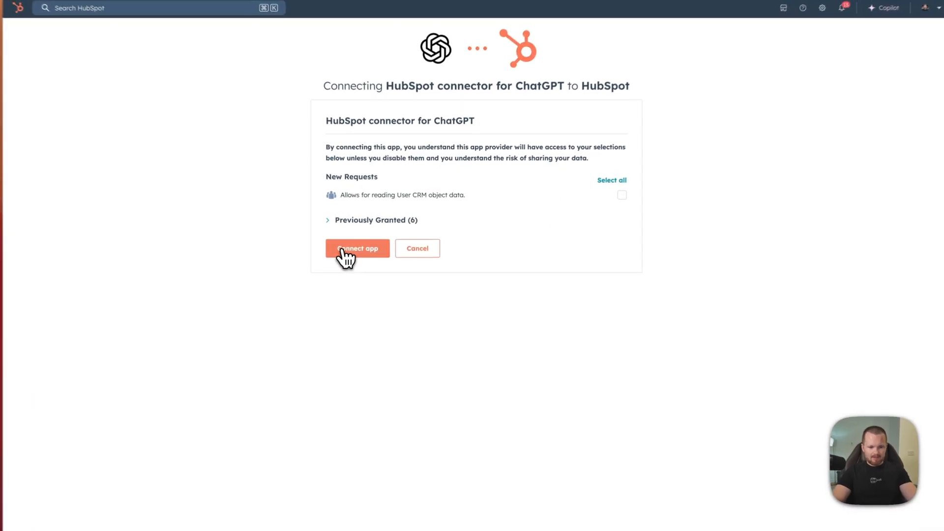
Approve the ChatGPT connector's CRM read access on HubSpot's Connect app page
click(357, 248)
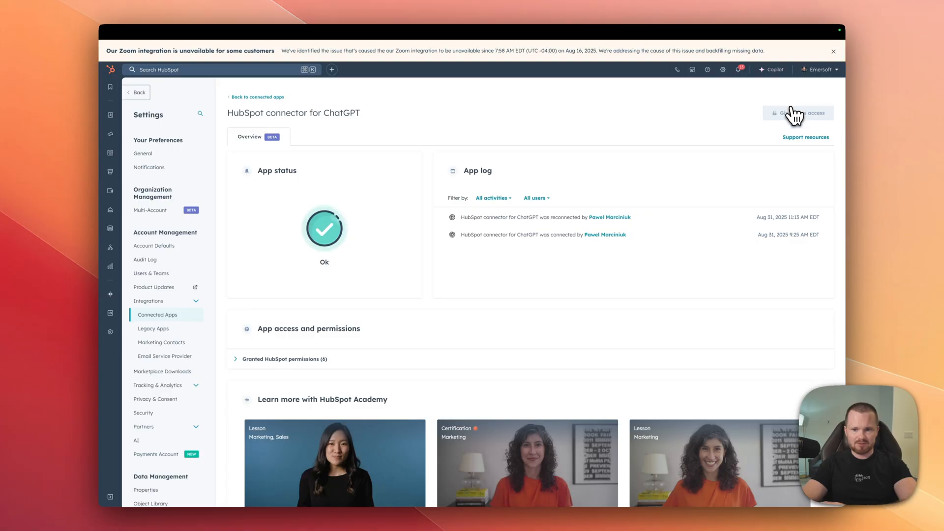
mouse_move(722, 132)
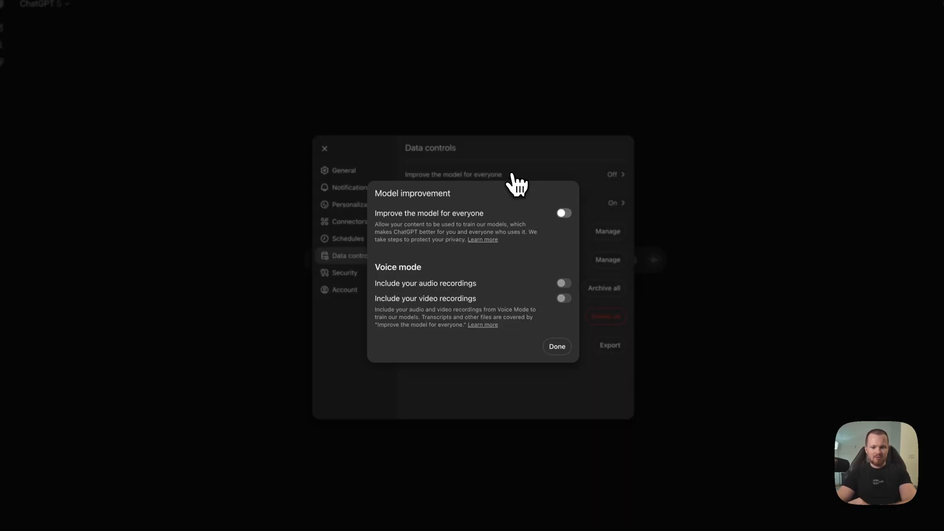
Turn off 'Improve the model for everyone' in Data controls and confirm with Done
click(557, 347)
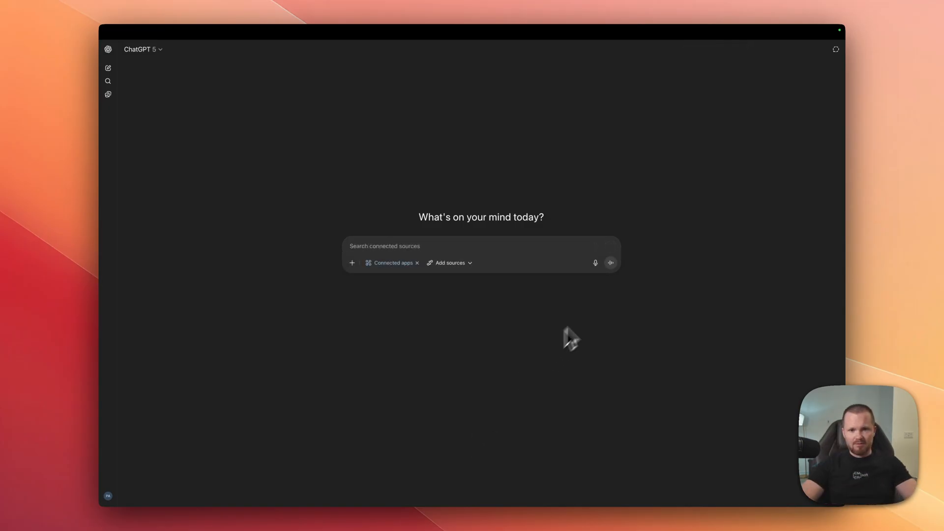
mouse_move(590, 312)
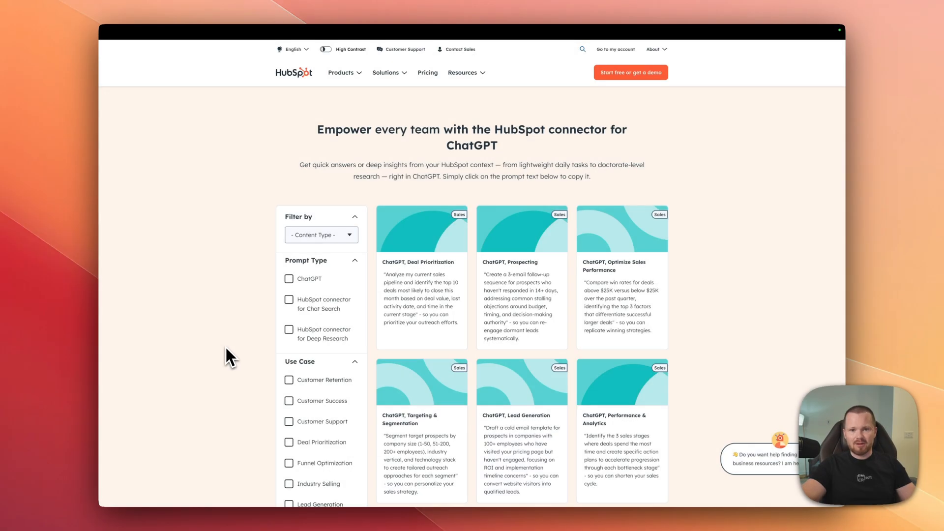
Scroll through the HubSpot connector for ChatGPT prompt library cards
scroll(down, 3)
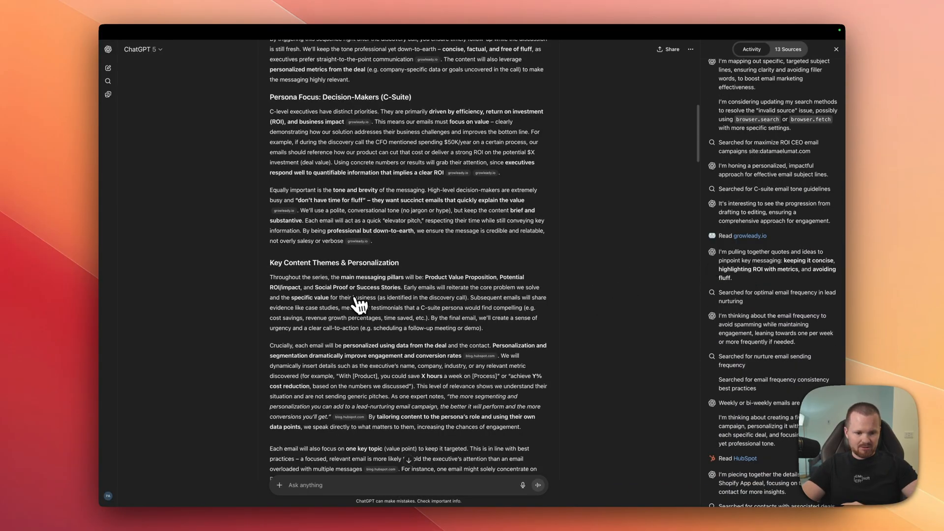
scroll(down, 3)
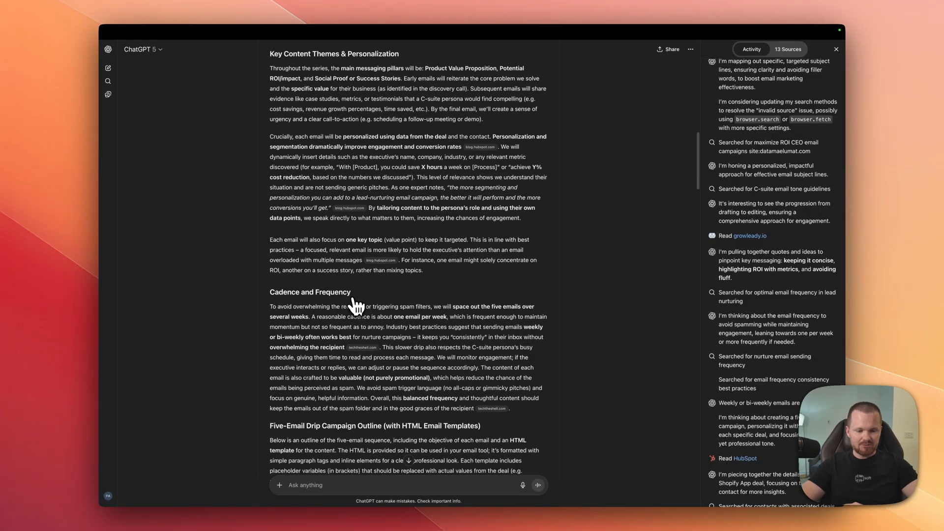
scroll(down, 3)
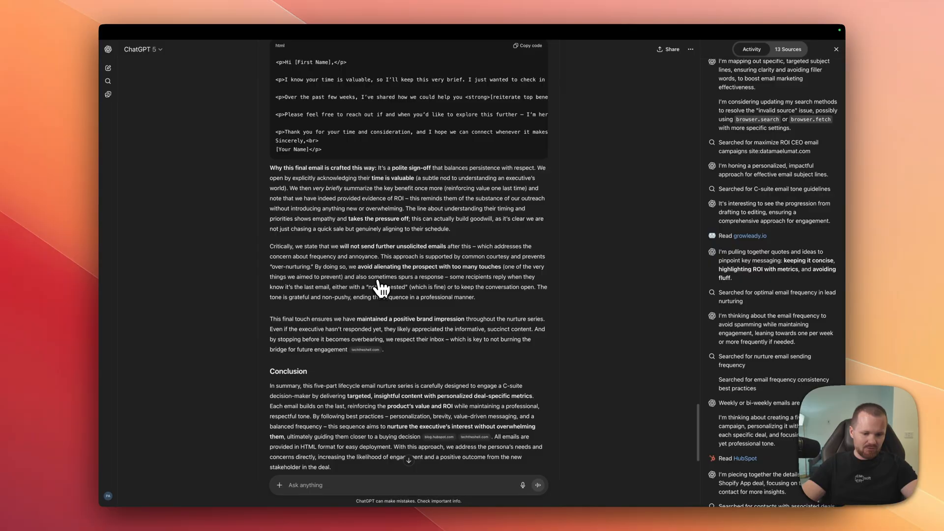